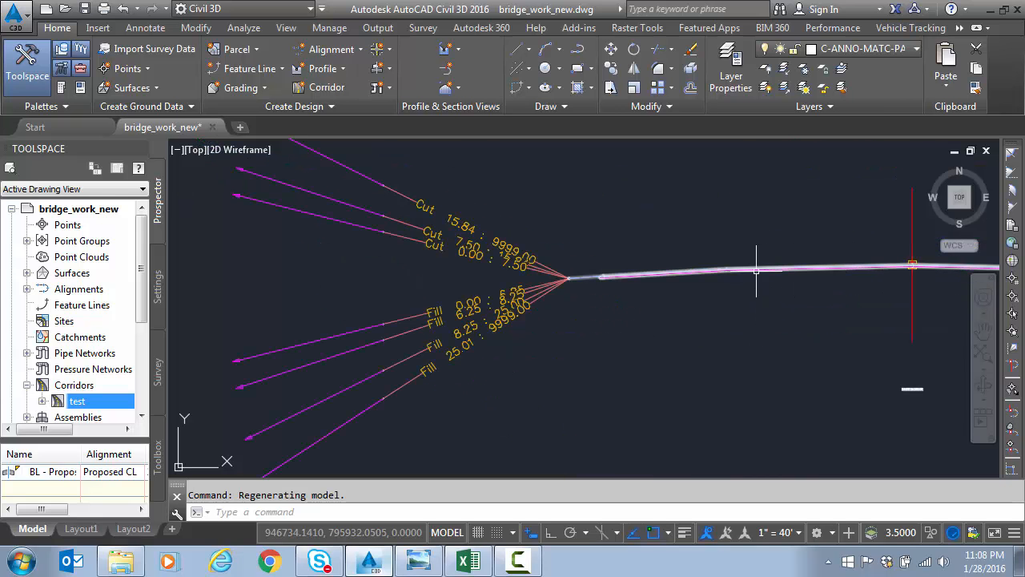
mouse_move(673, 269)
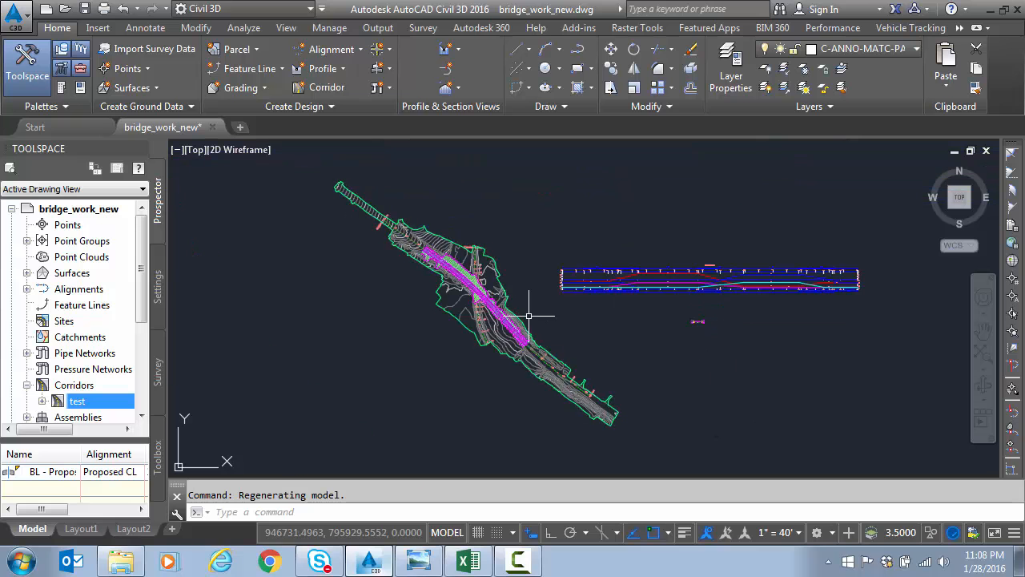
Launch the Corridor Section Editor for corridor 'test' from the Prospector context menu.
right_click(77, 401)
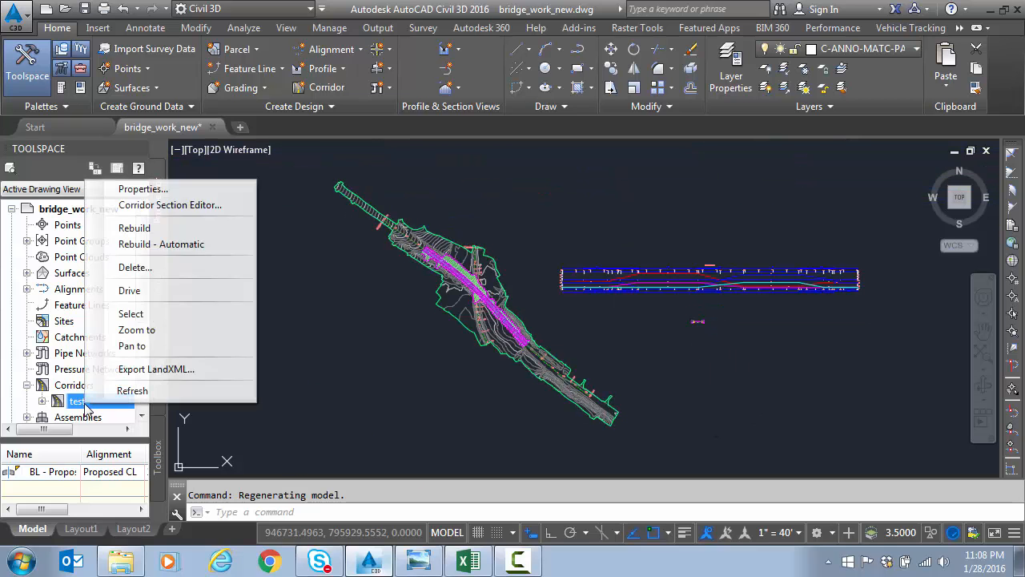
left_click(170, 205)
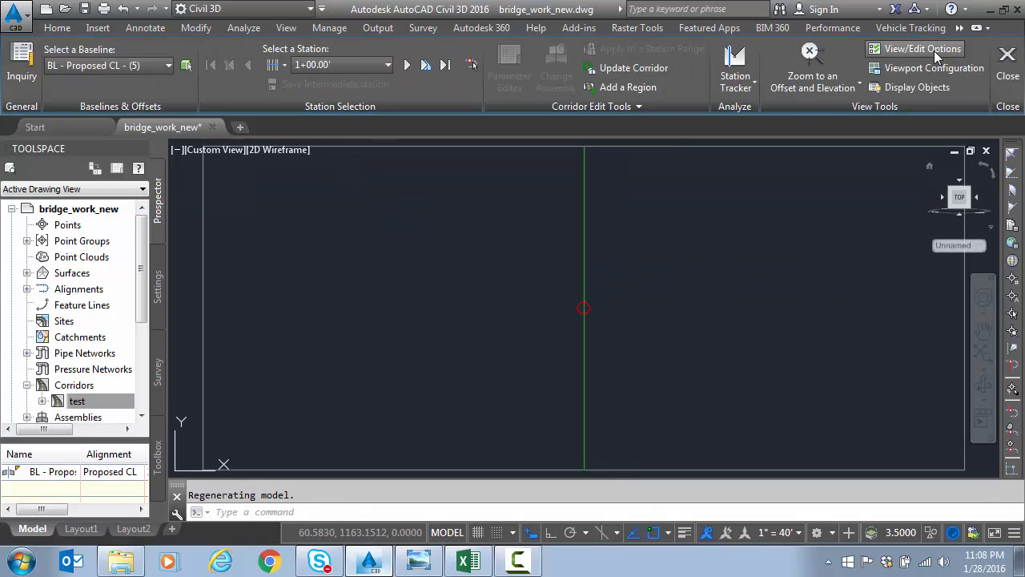
Set the section editor's code set style to Codes With Labels via View/Edit Options.
left_click(923, 48)
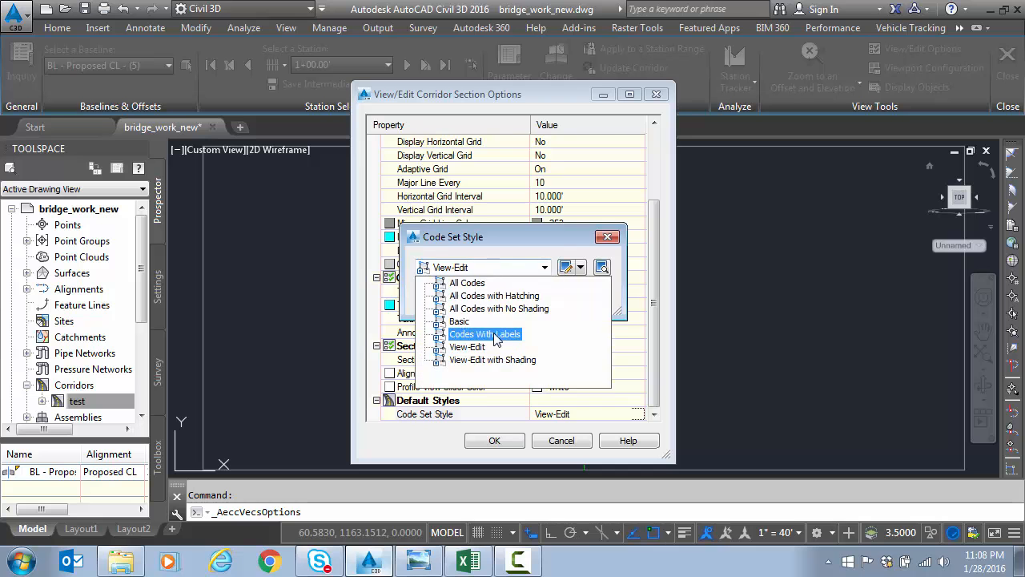
left_click(484, 335)
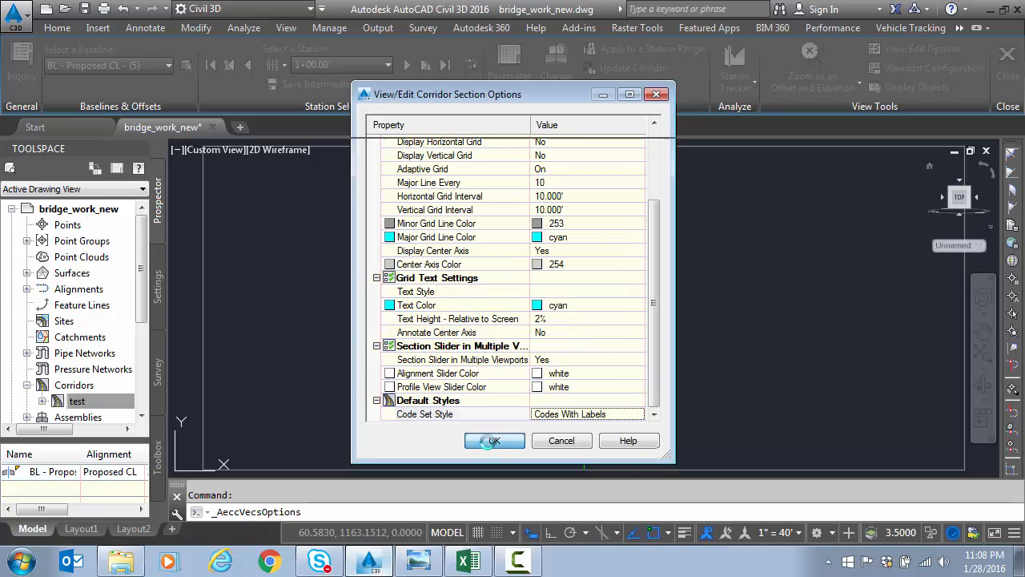
left_click(494, 441)
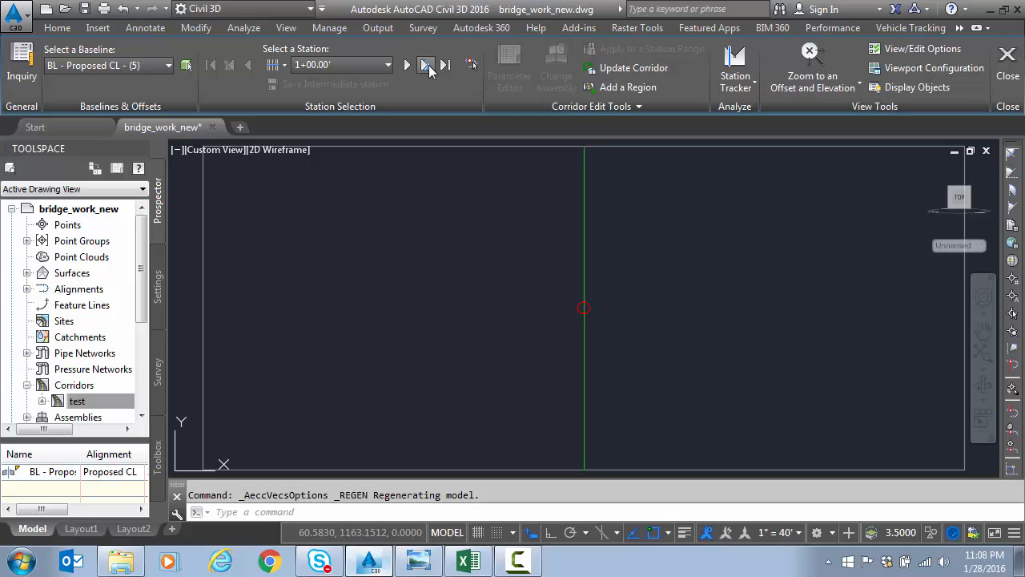
Step forward to station 4+56.19 and frame its labelled cross-section.
left_click(427, 64)
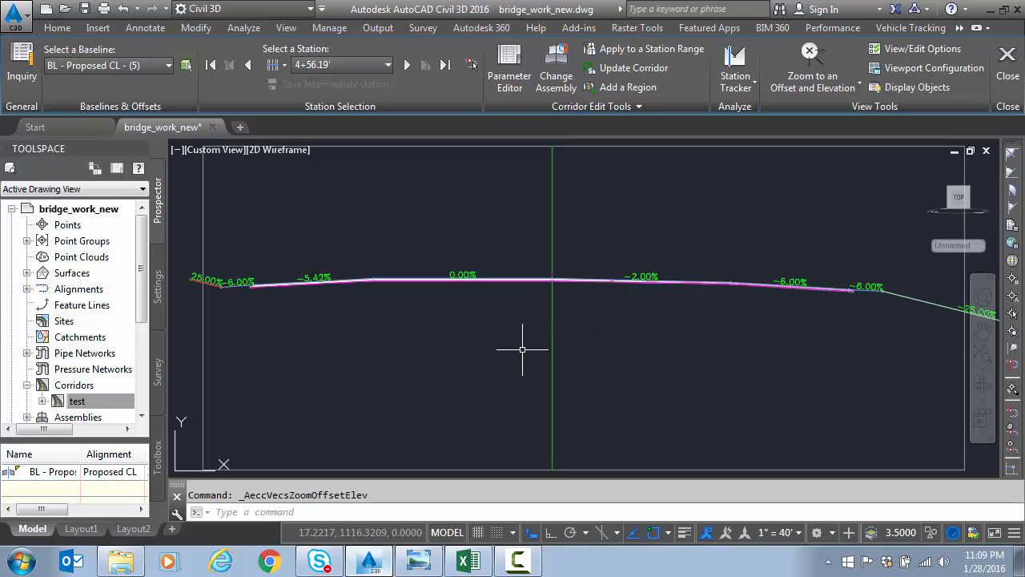
mouse_move(513, 285)
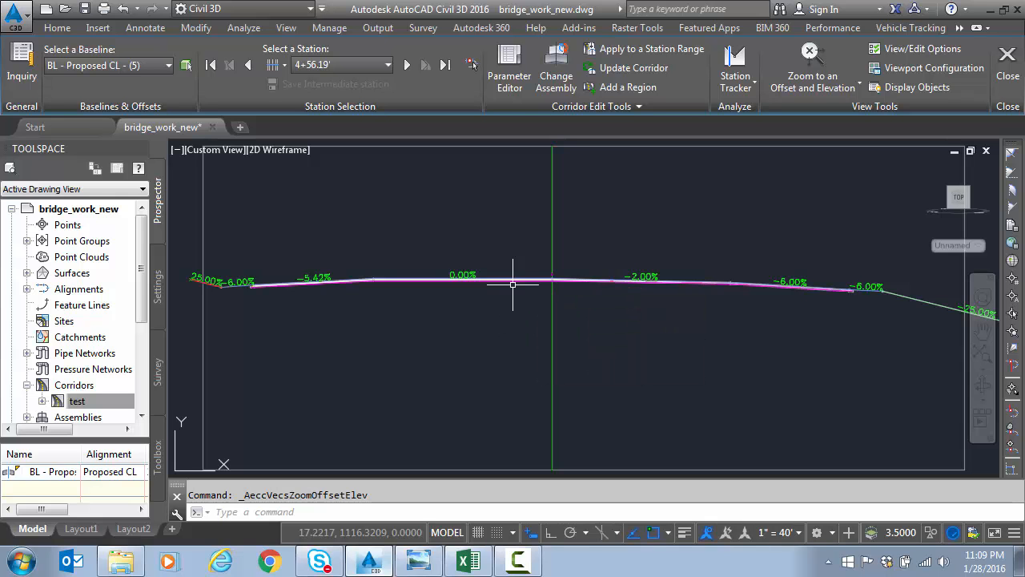
mouse_move(477, 285)
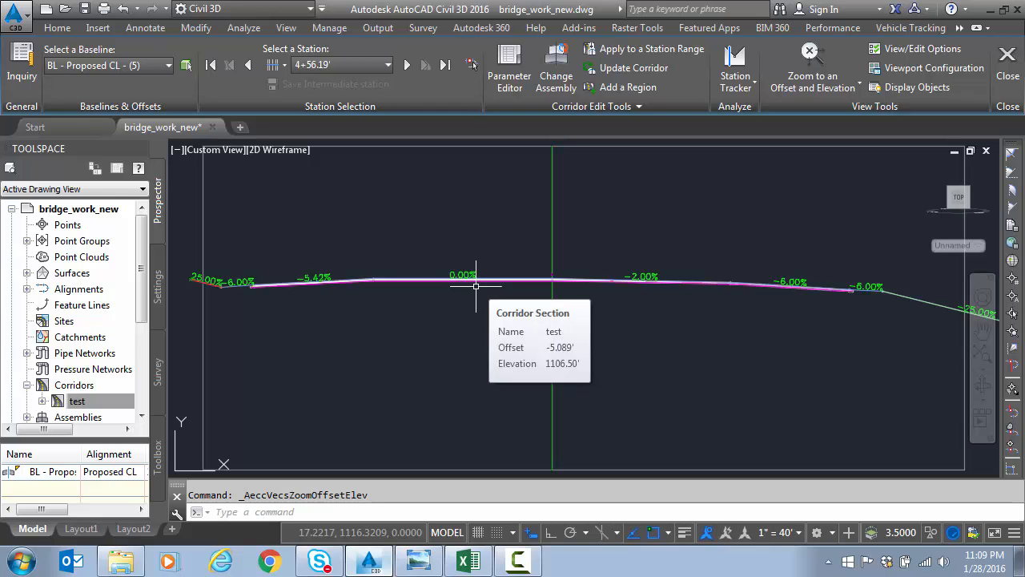
mouse_move(378, 290)
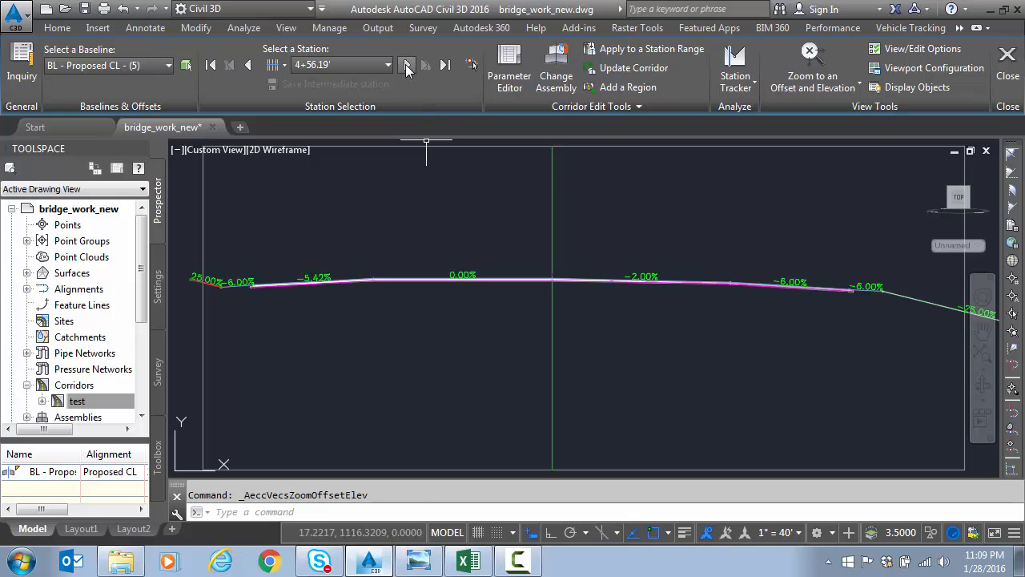
Advance through 4+80.00 and 5+05.00, then jump to station 6+44.11 with 6.20% superelevation.
left_click(407, 64)
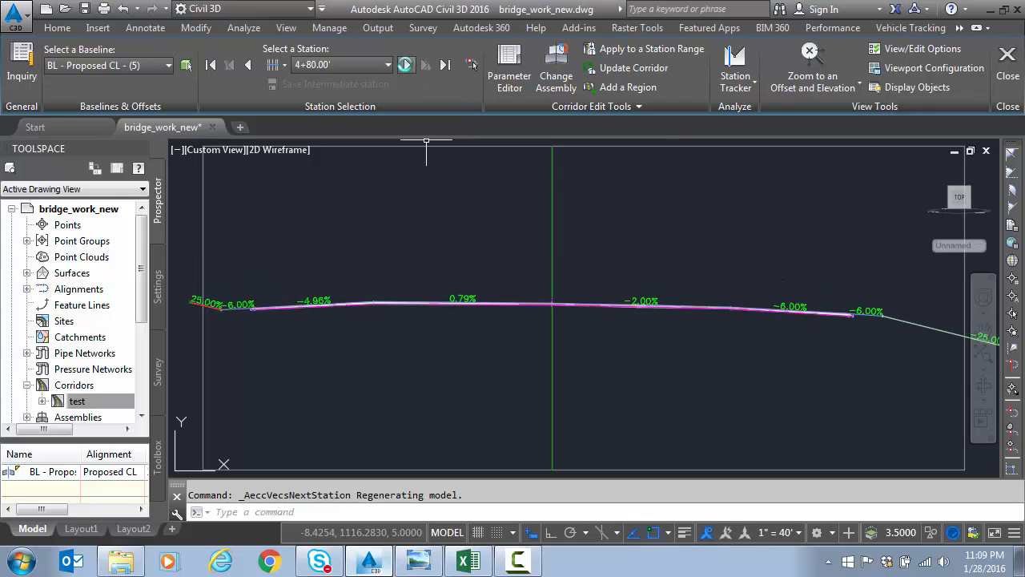
left_click(426, 65)
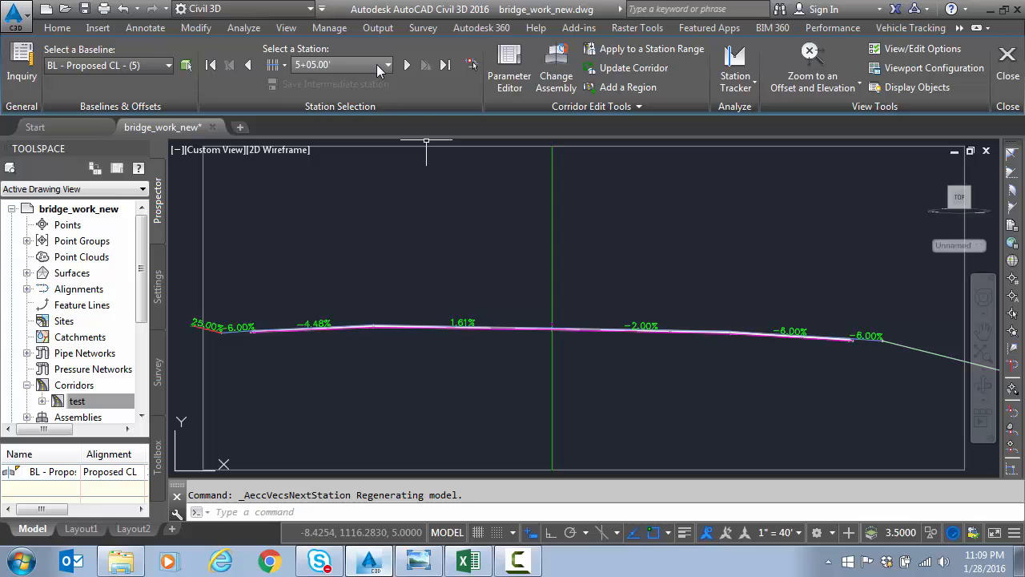
left_click(388, 64)
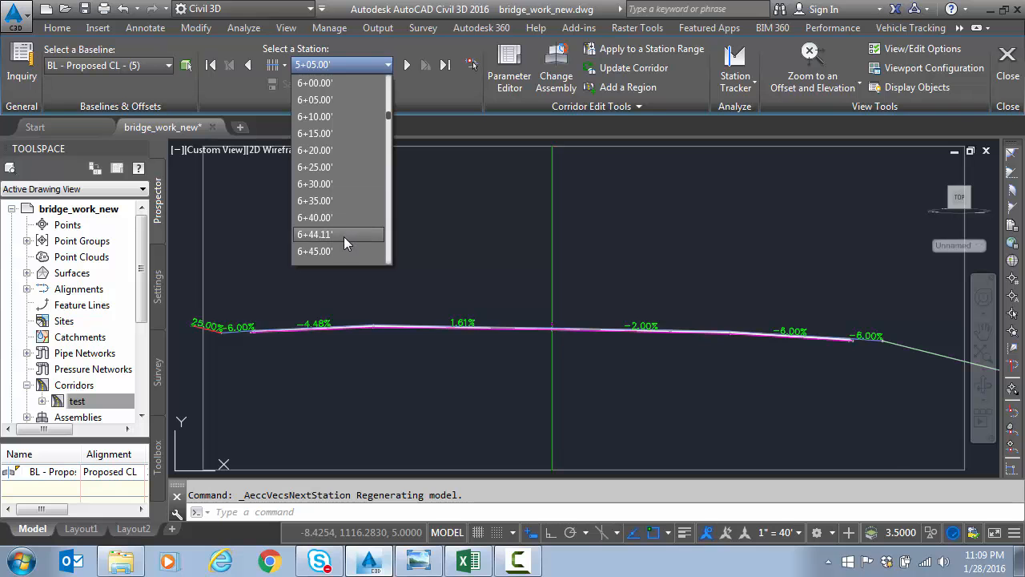
left_click(314, 234)
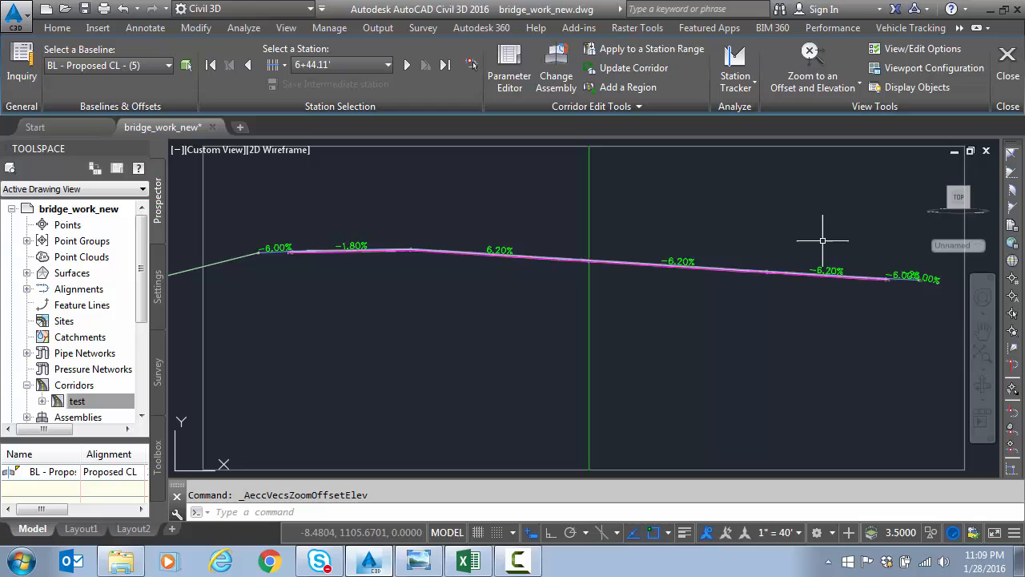
mouse_move(729, 285)
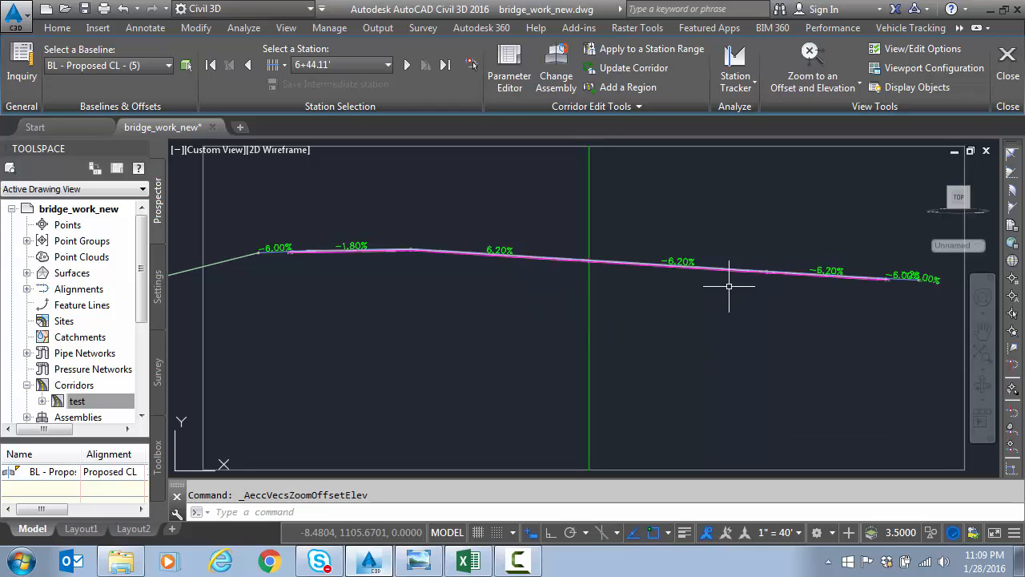
mouse_move(397, 297)
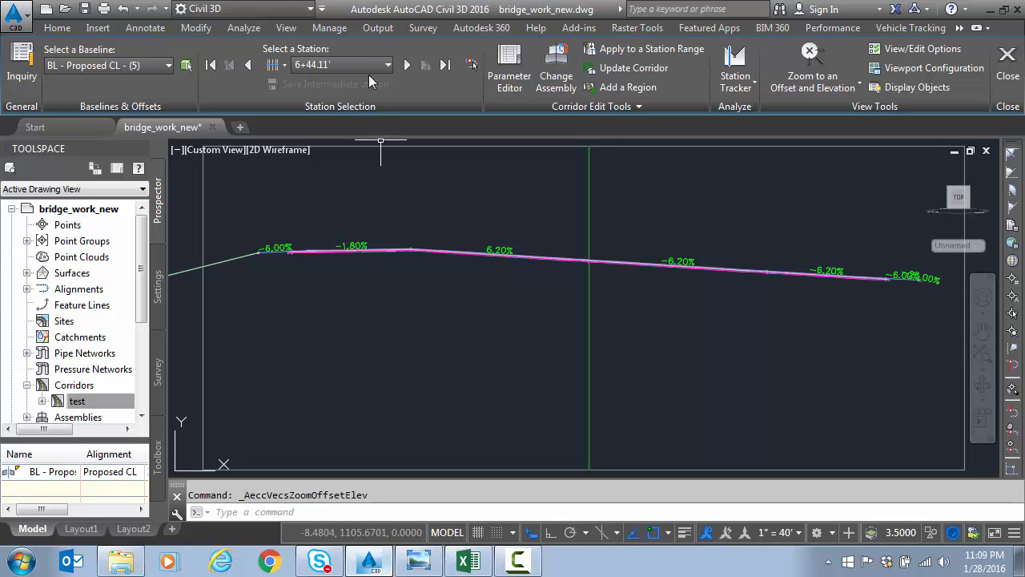
Jump to station 10+61.08 and then 12+26.08 using the Select a Station list.
left_click(387, 64)
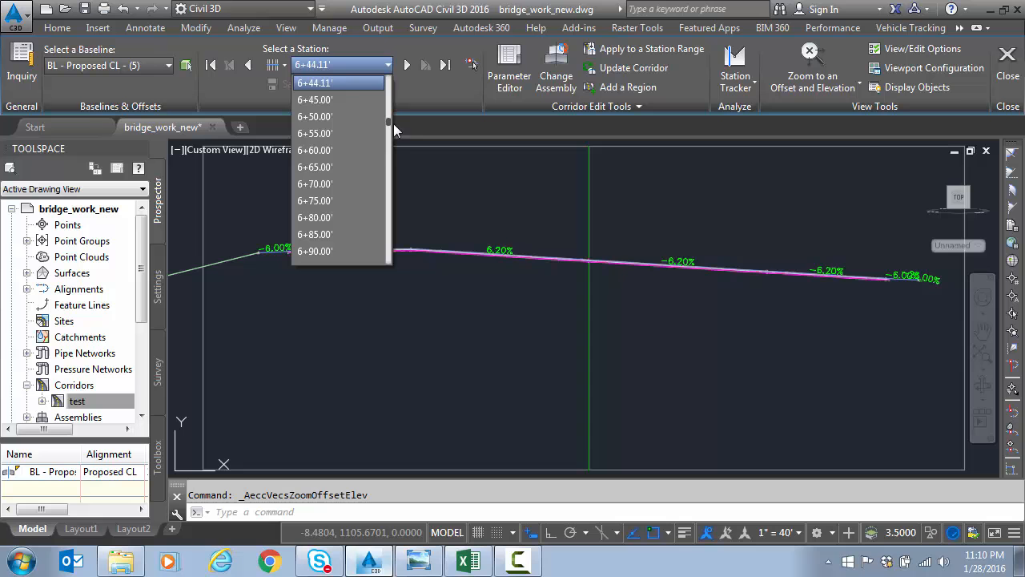
scroll("down", 3)
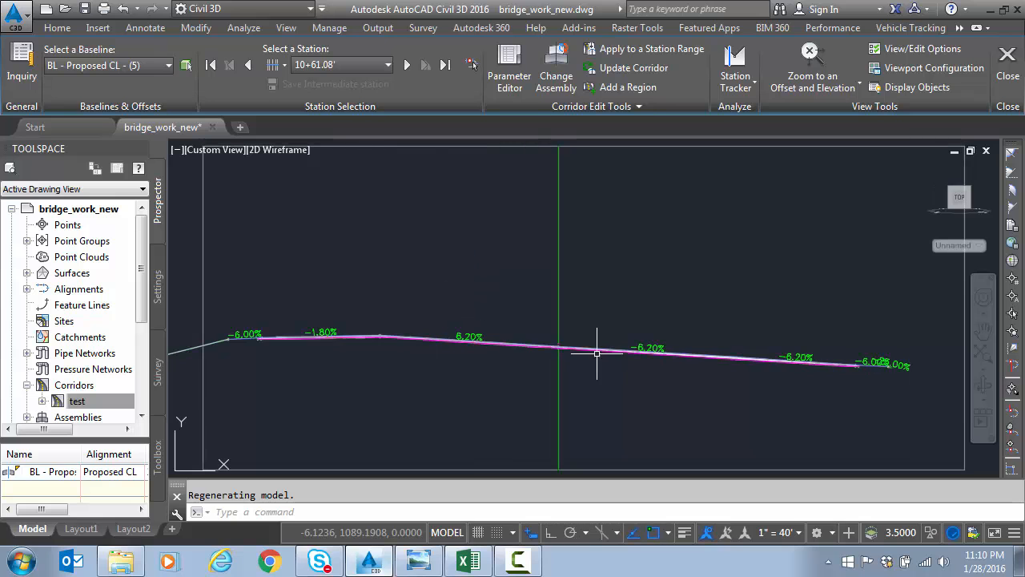
mouse_move(399, 209)
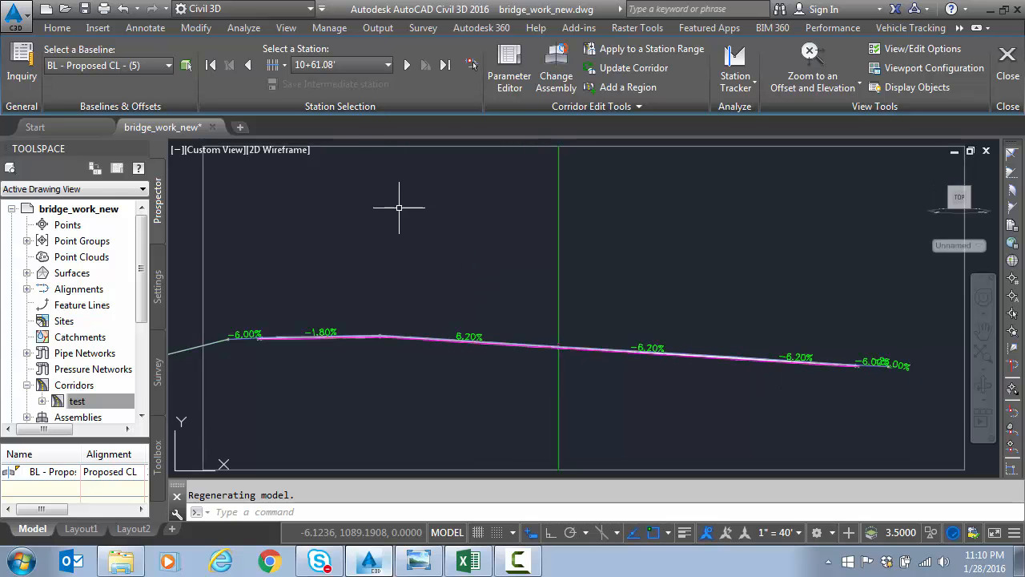
left_click(388, 64)
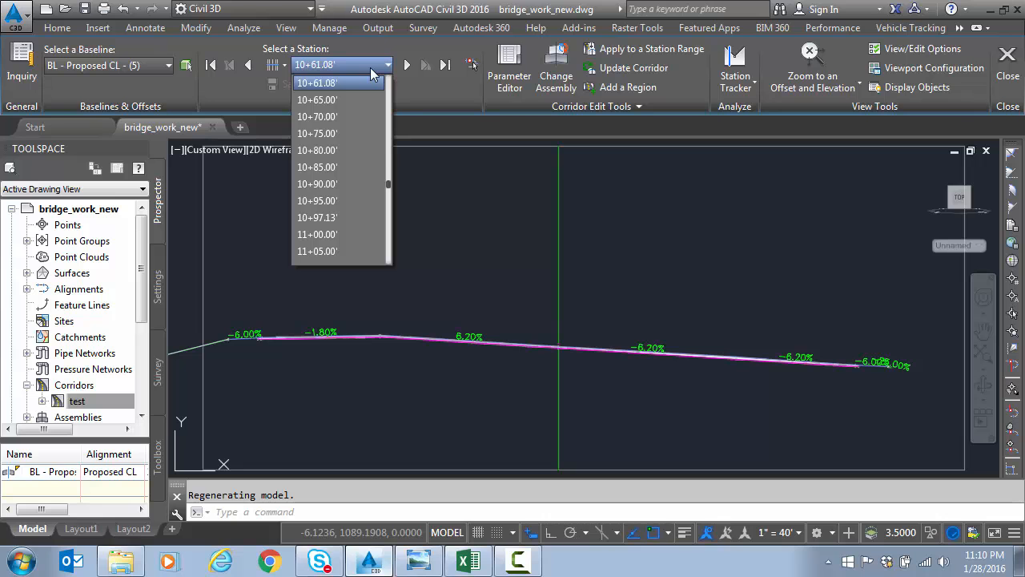
mouse_move(381, 105)
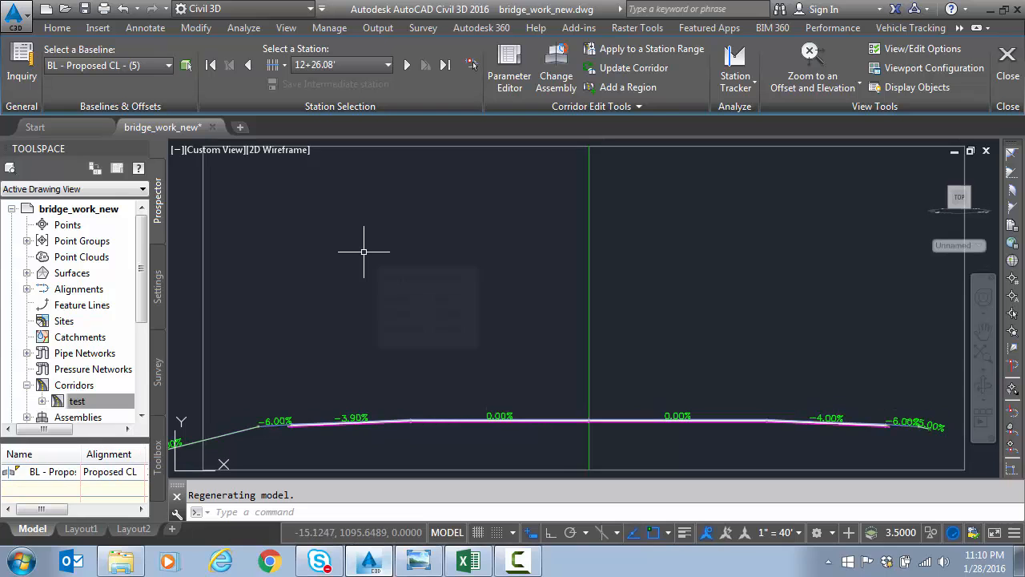
mouse_move(378, 266)
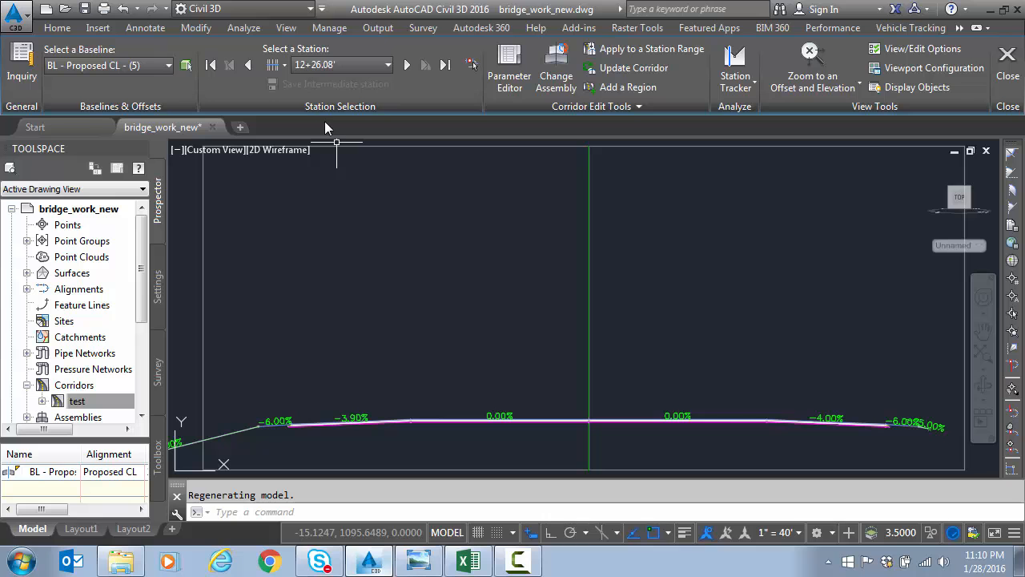
Jump to station 13+91.50 and check its reversed superelevation slopes.
left_click(387, 64)
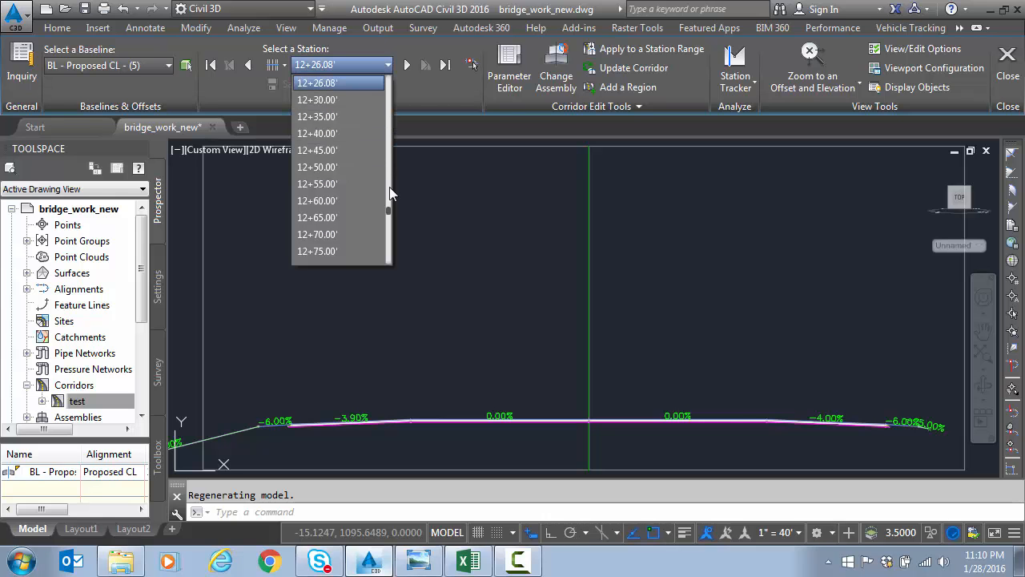
scroll("down", 3)
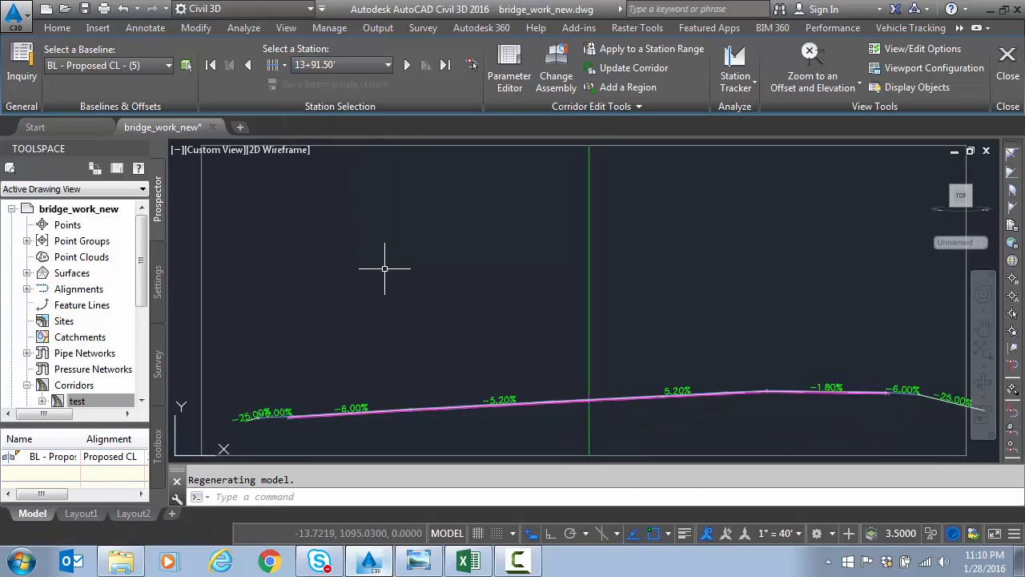
mouse_move(388, 266)
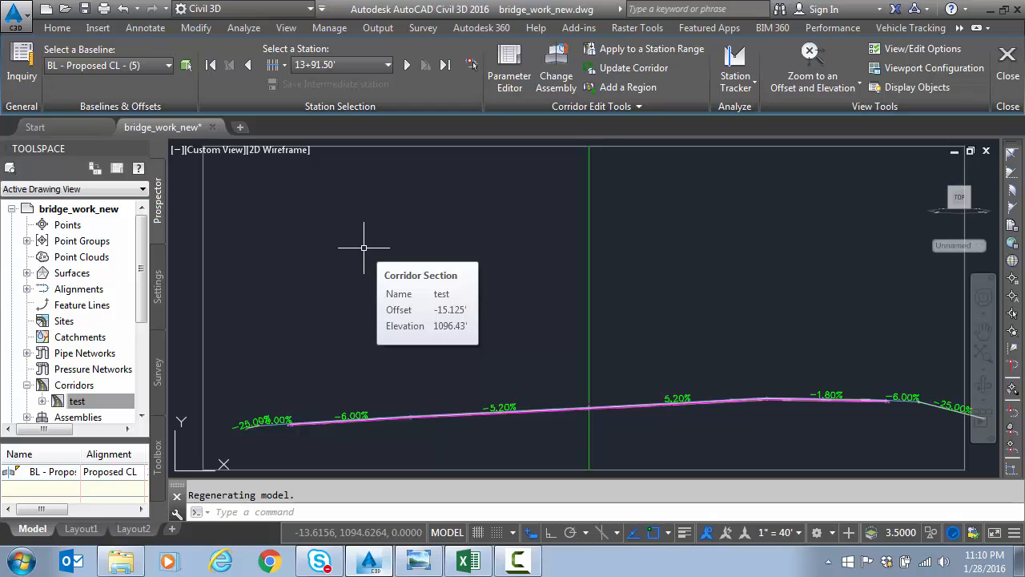
mouse_move(349, 260)
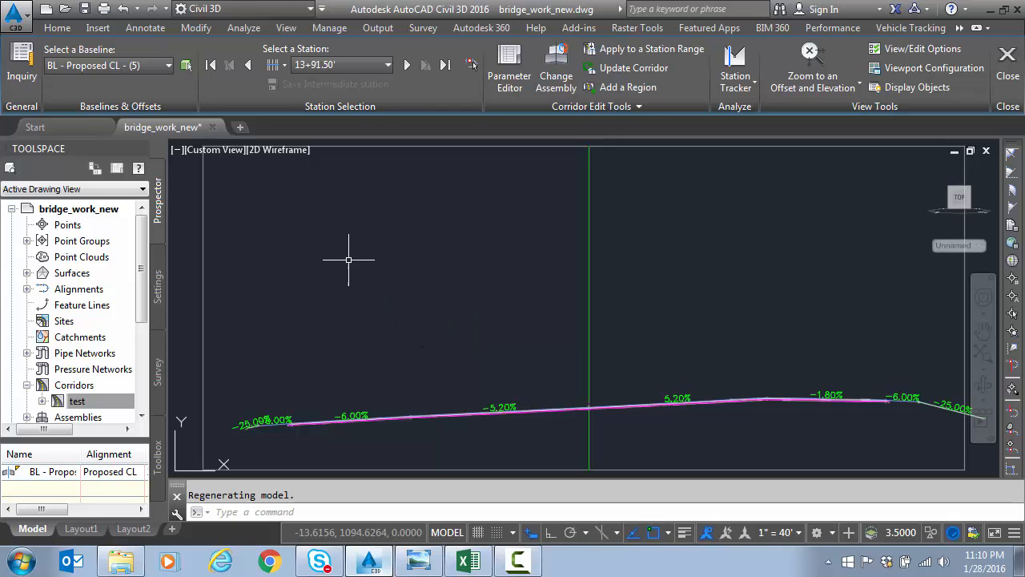
mouse_move(375, 306)
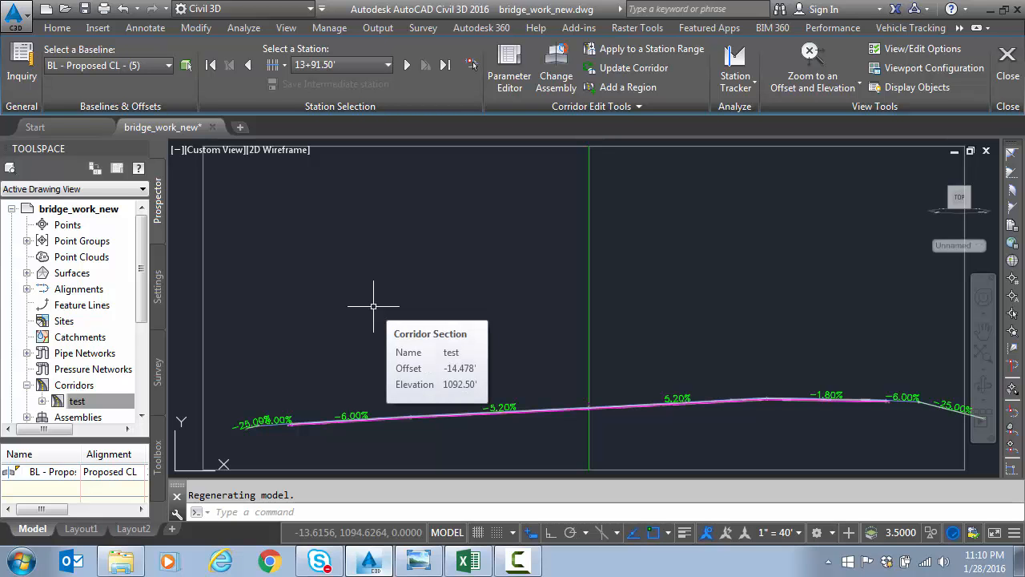
mouse_move(410, 304)
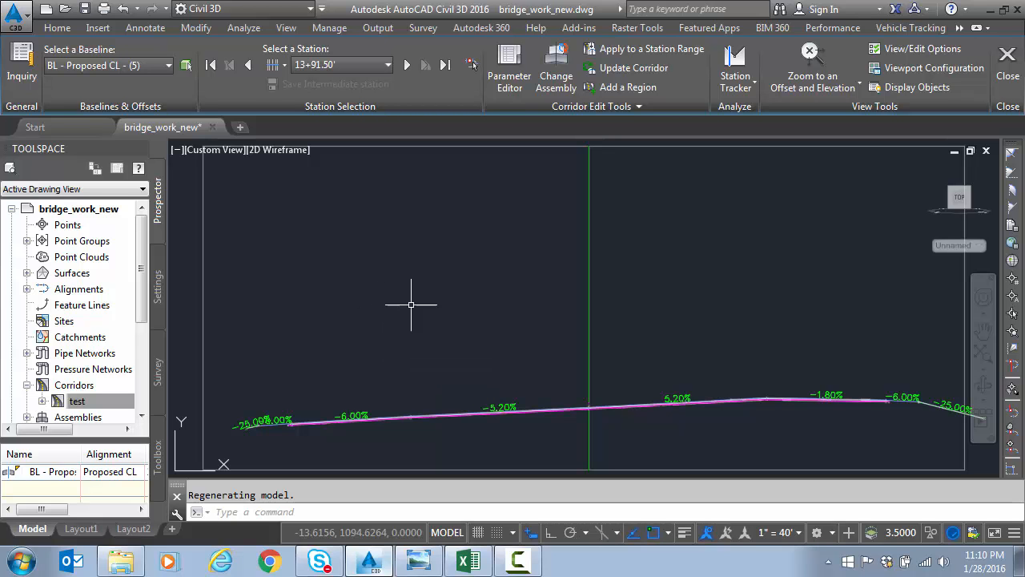